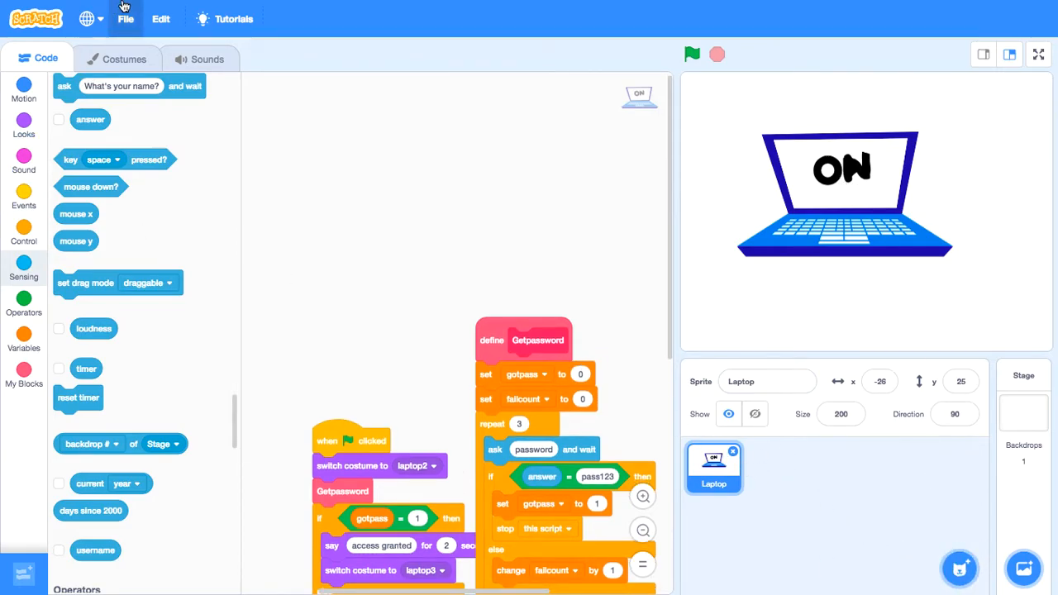
# Review the laptop sprite's Lock and ON costumes, then return to its scripts
pyautogui.click(126, 59)
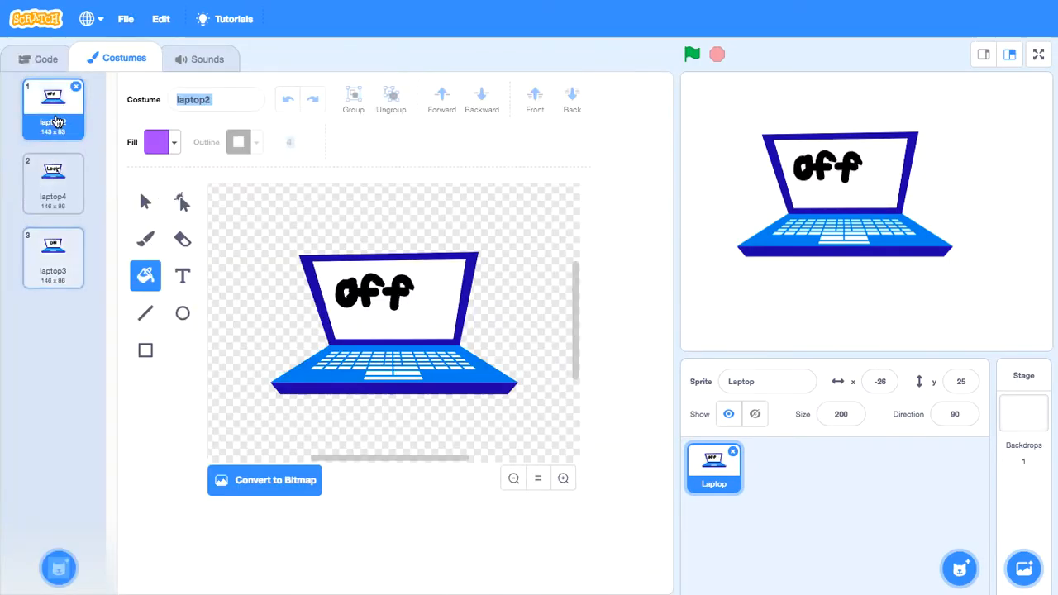
pyautogui.click(53, 183)
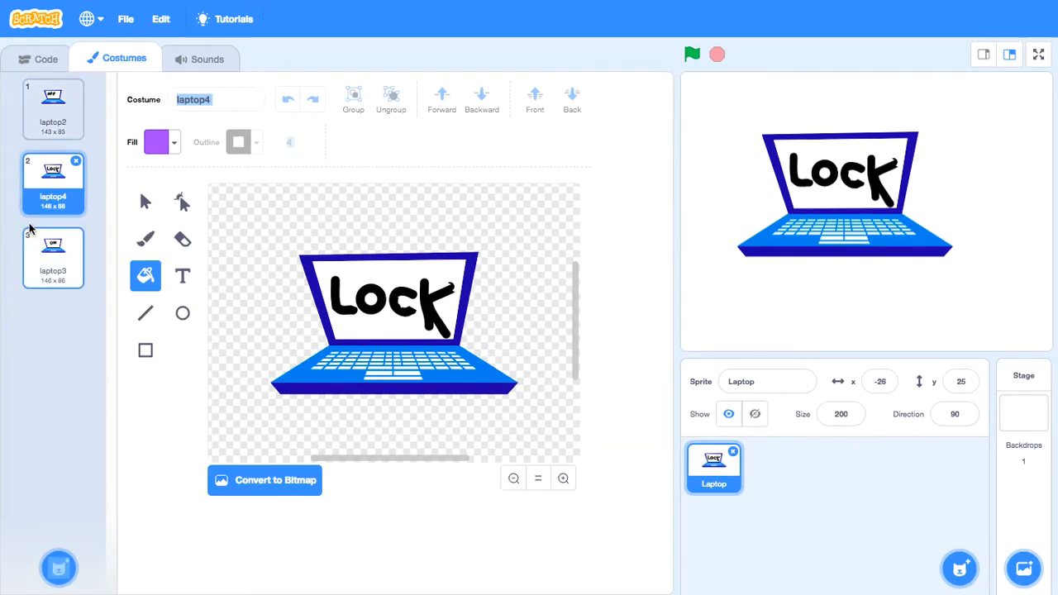
pyautogui.click(53, 258)
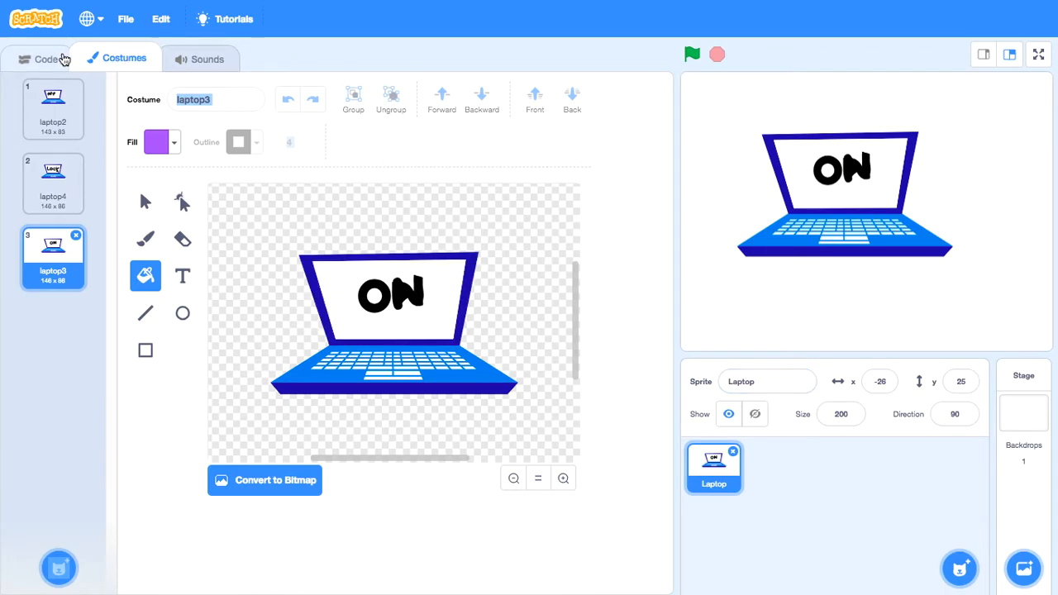
pyautogui.click(36, 60)
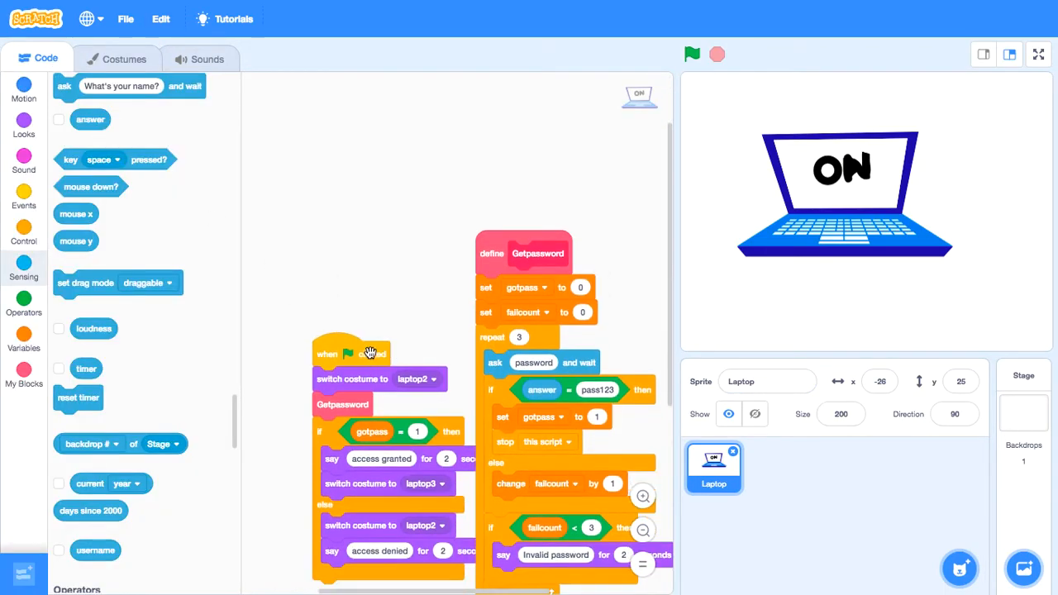
# Move the green-flag script higher in the workspace and run the project
pyautogui.moveTo(370, 354); pyautogui.dragTo(337, 116)
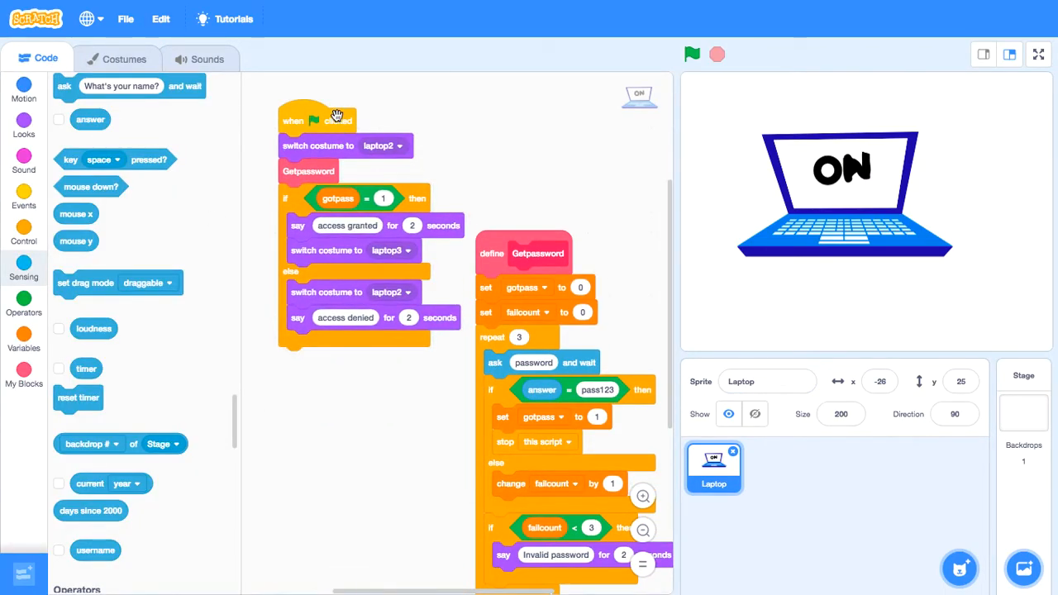
pyautogui.moveTo(387, 155)
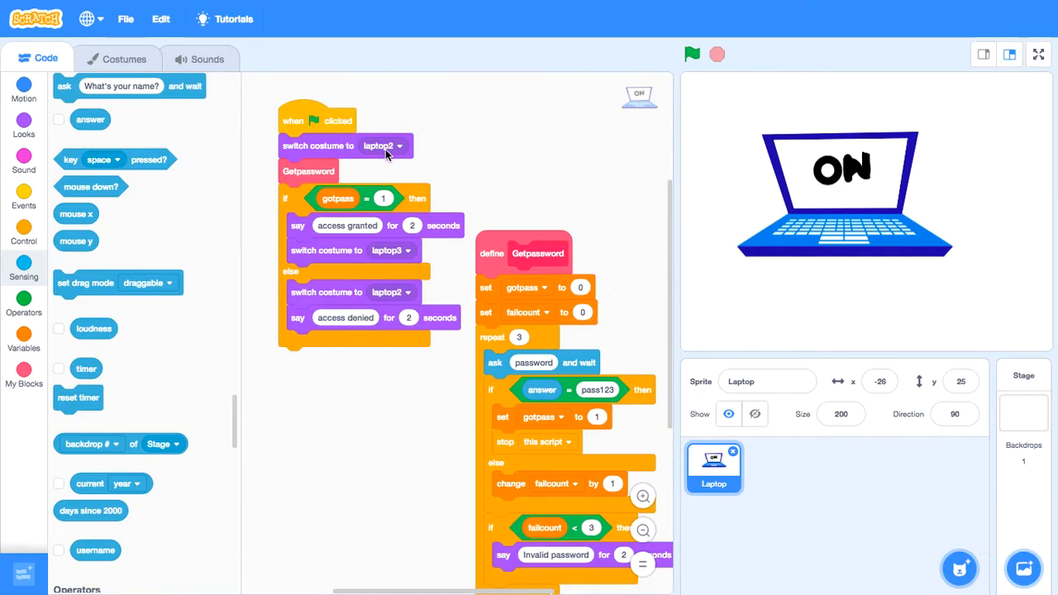
pyautogui.moveTo(683, 64)
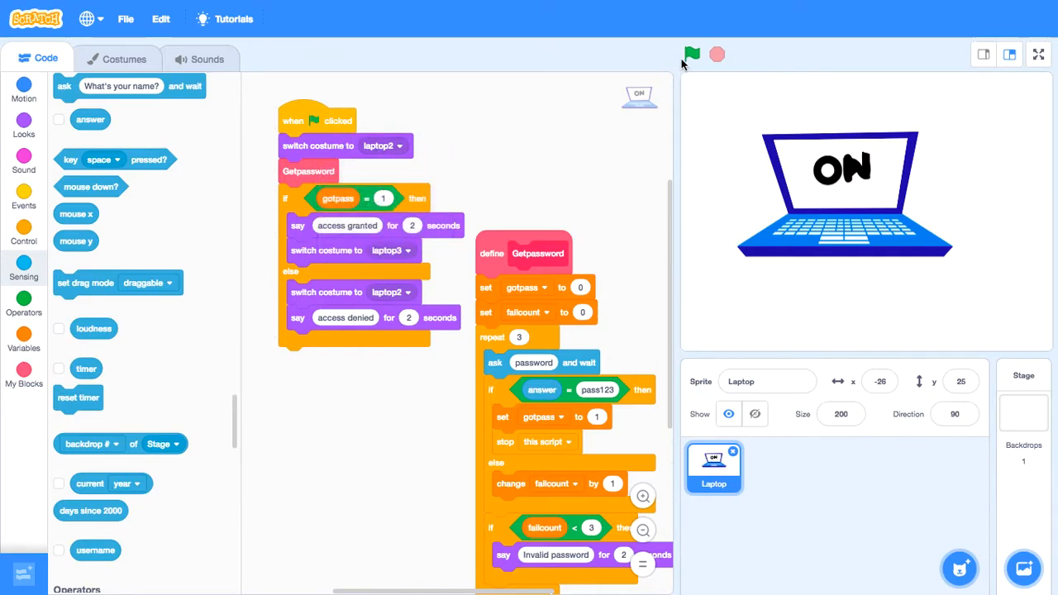
pyautogui.click(692, 53)
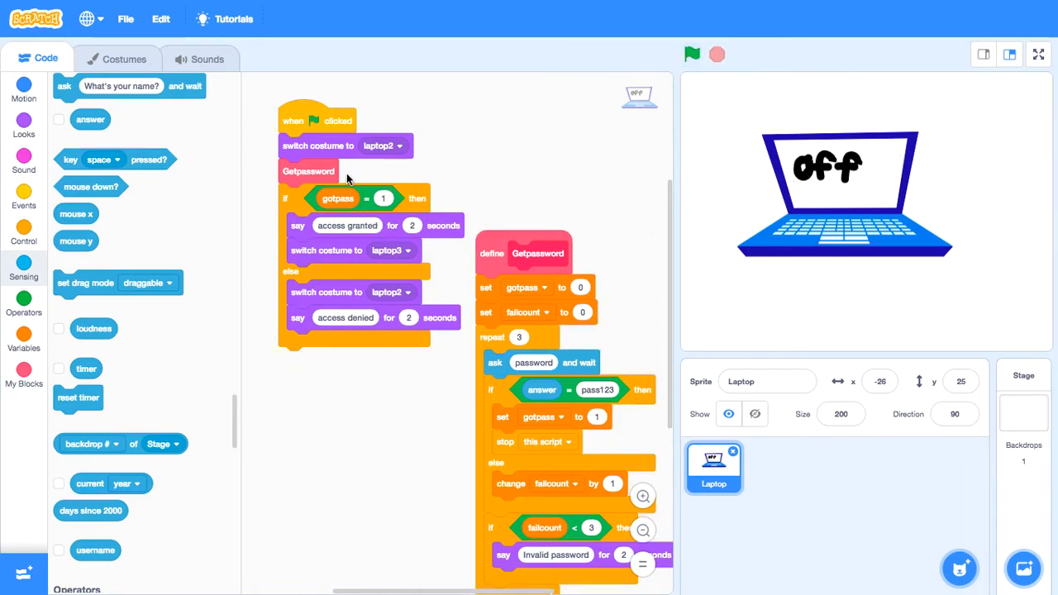
pyautogui.moveTo(317, 172)
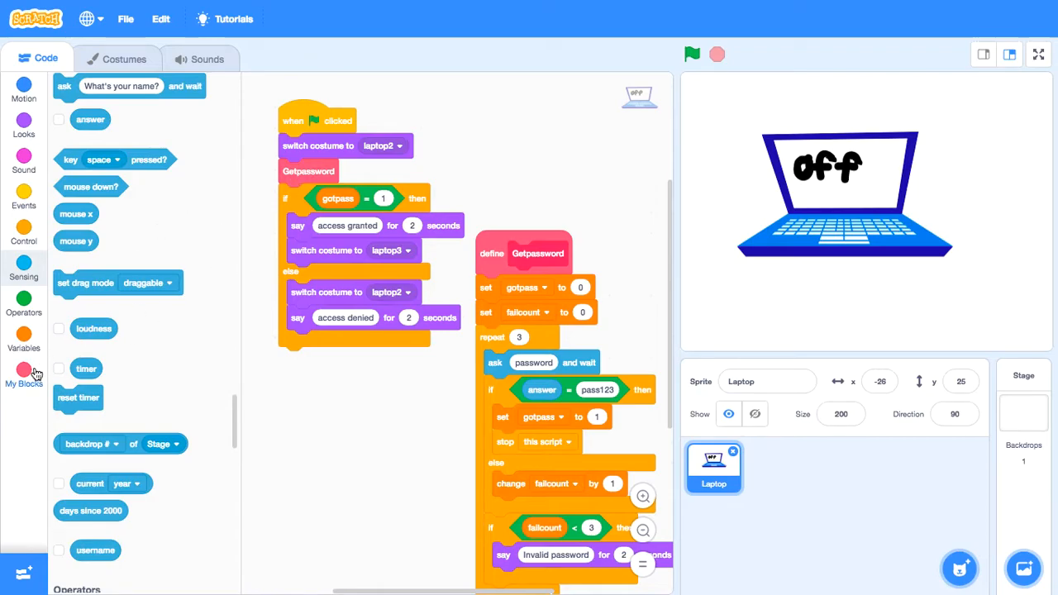
pyautogui.click(23, 86)
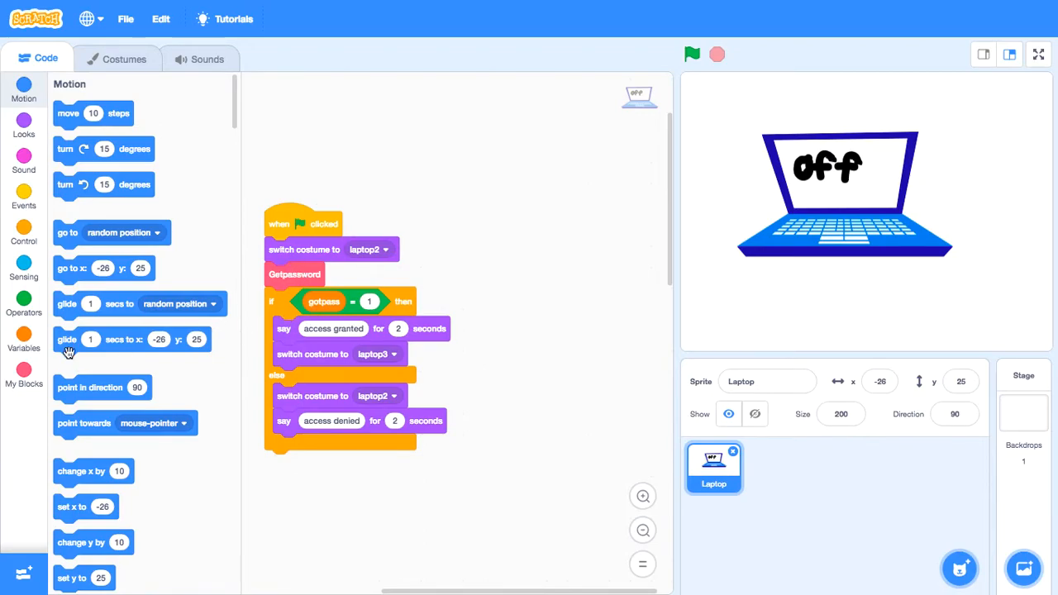
# Delete the unused 'my variable' variable and run the green-flag script again
pyautogui.click(23, 340)
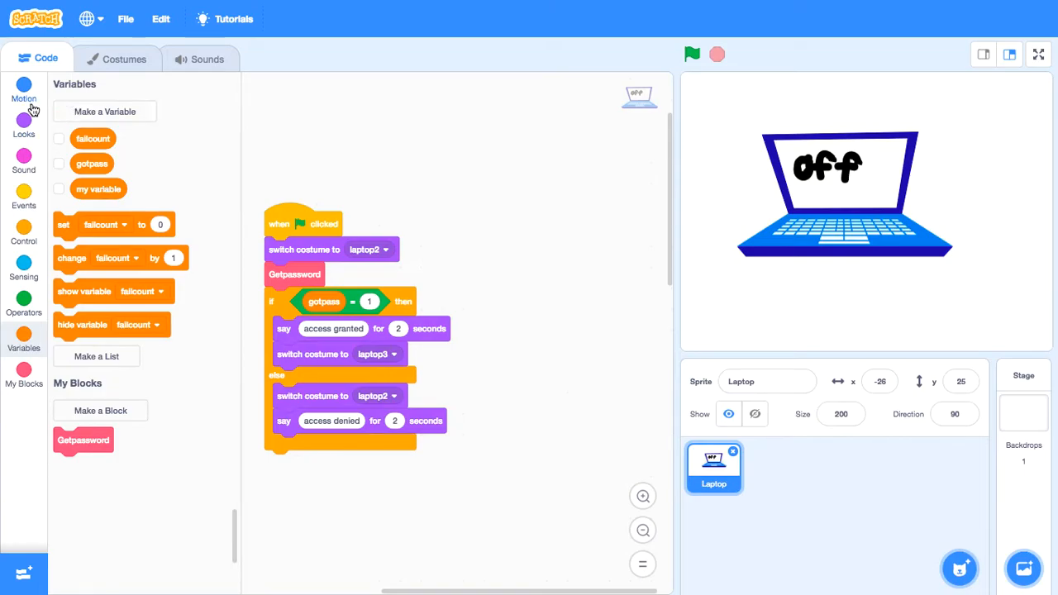
pyautogui.rightClick(99, 189)
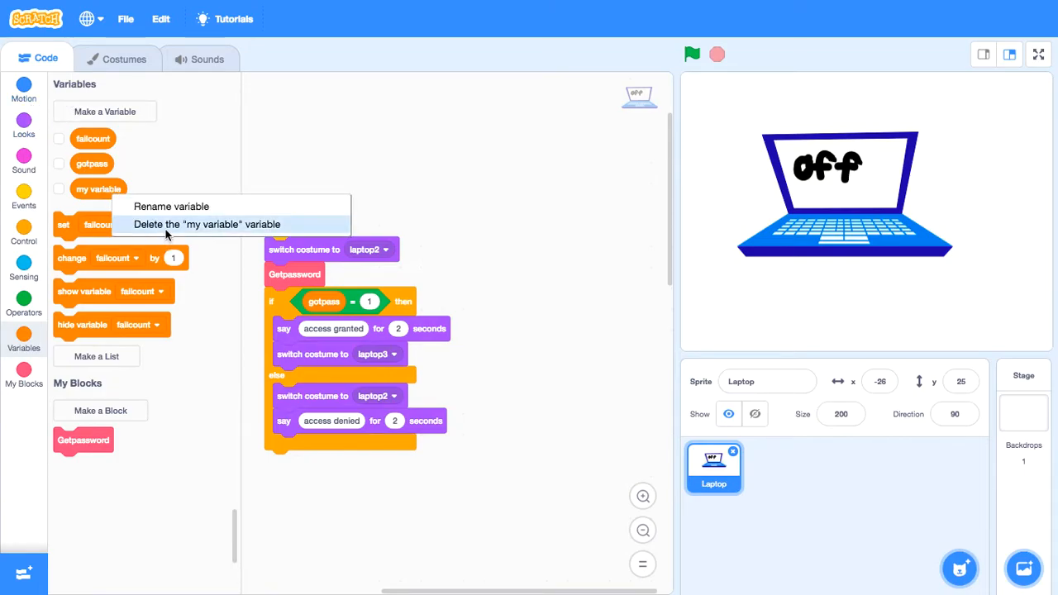
pyautogui.click(207, 225)
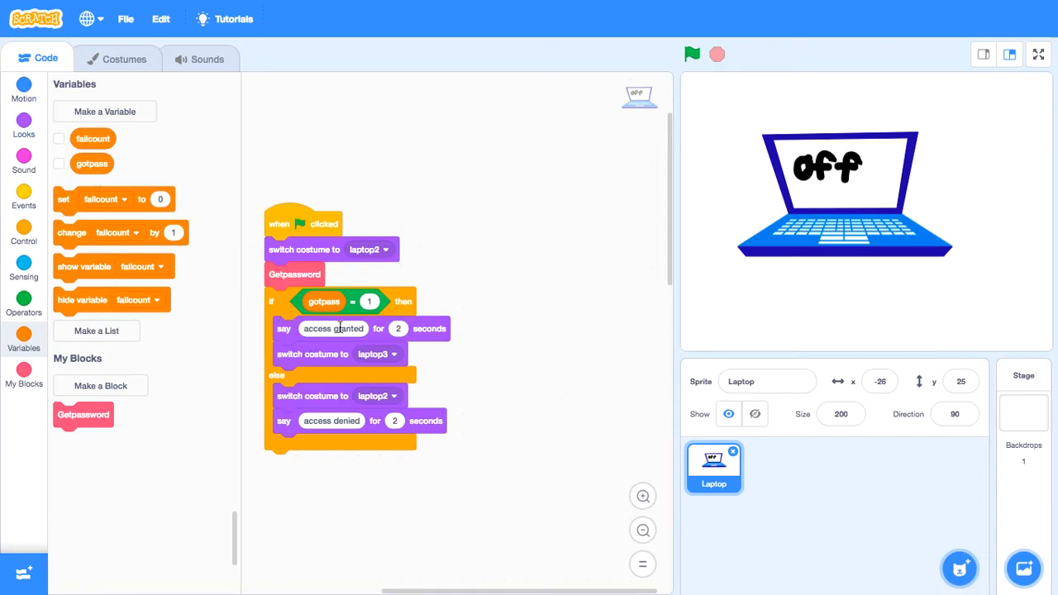
pyautogui.moveTo(351, 337)
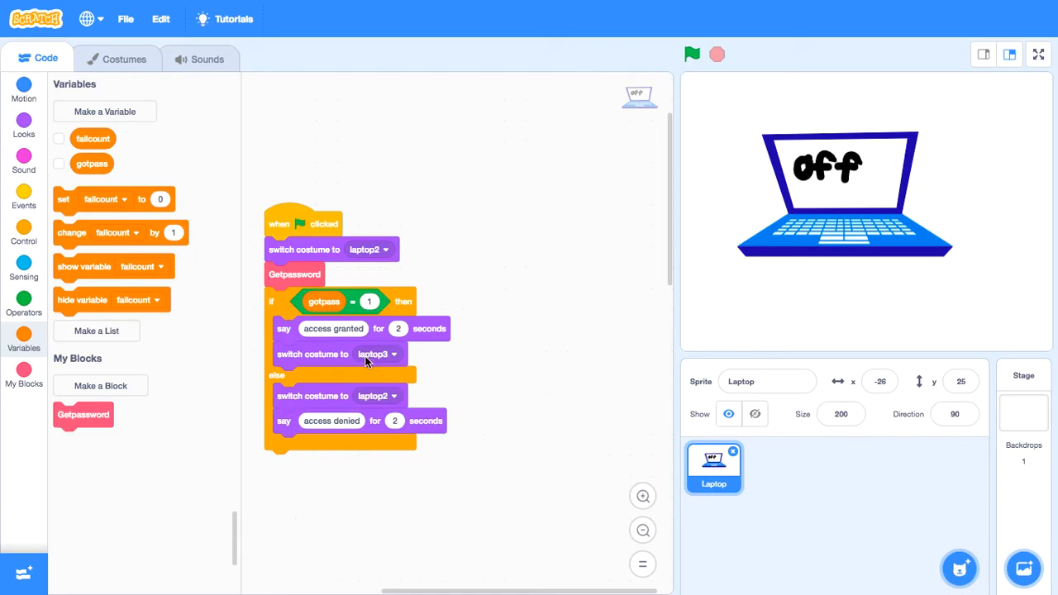
pyautogui.click(691, 53)
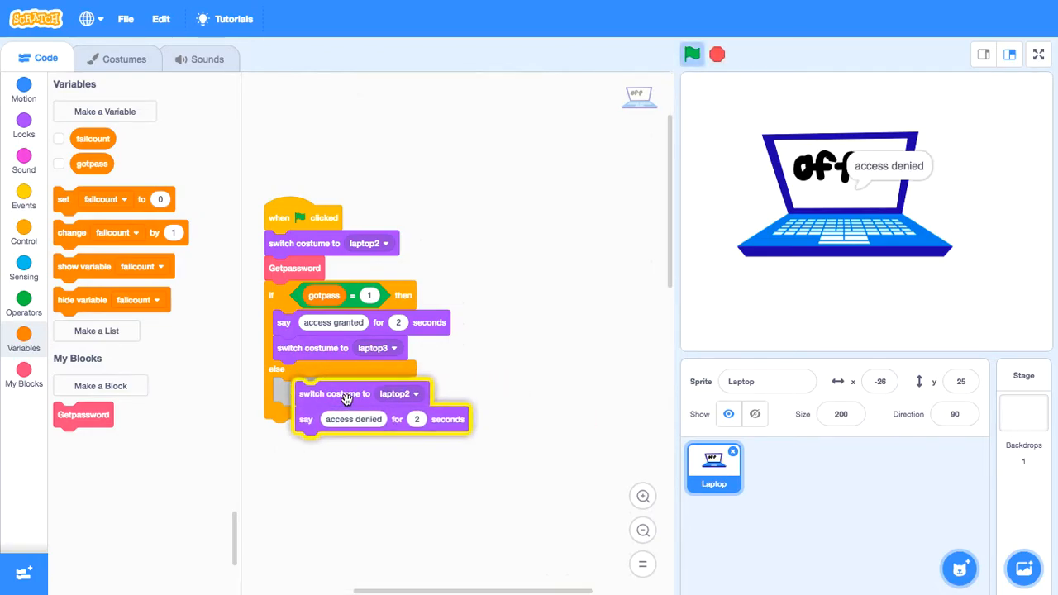
# Move the access-denied blocks out of the else branch and run the project
pyautogui.moveTo(356, 394); pyautogui.dragTo(542, 417)
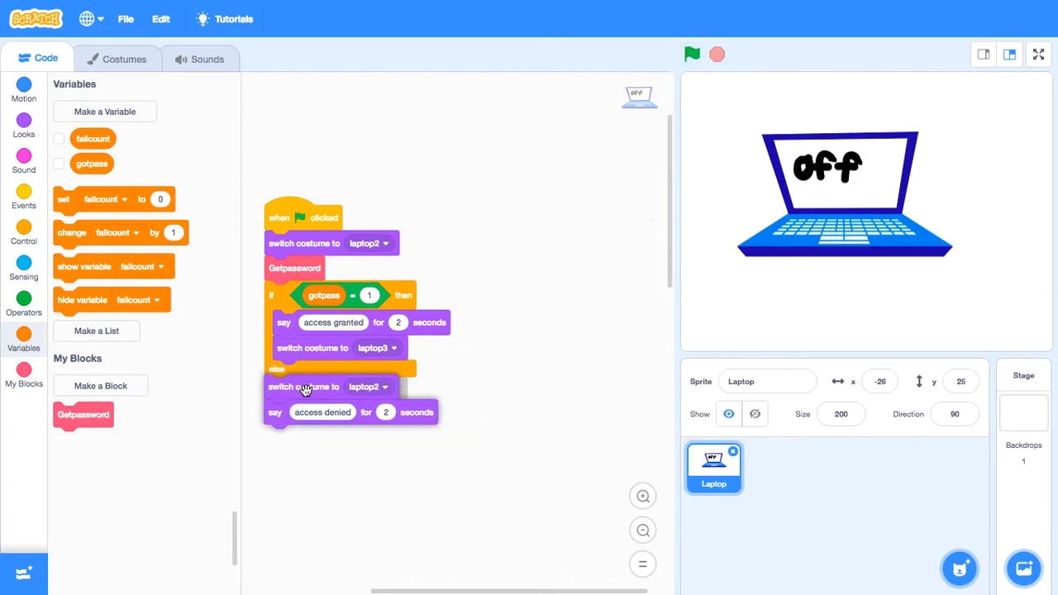
pyautogui.click(691, 53)
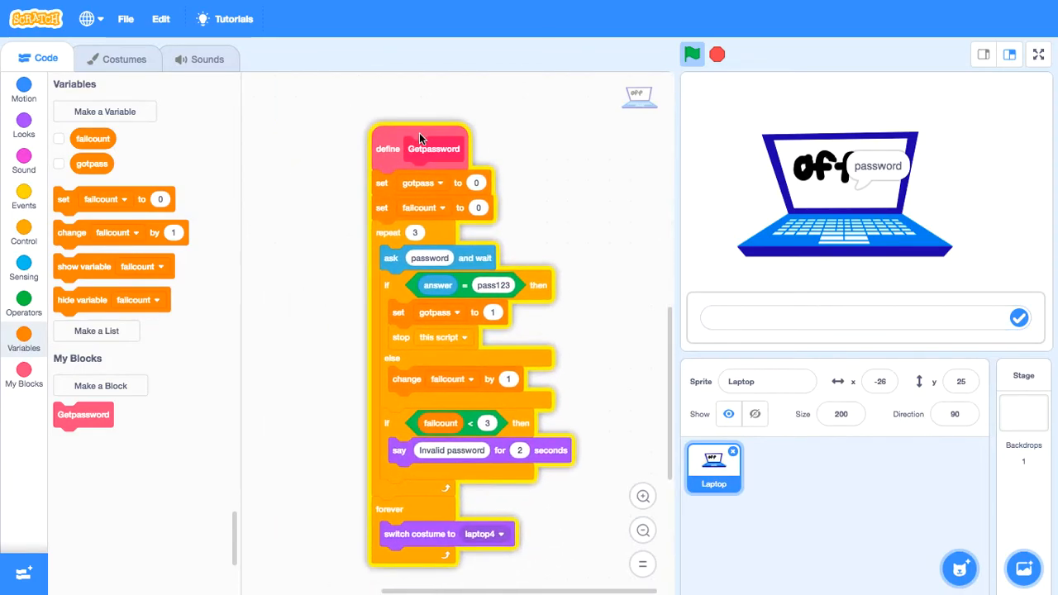
# Place the Getpassword definition beside the main script and set the expected password to 'Coding with froggy'
pyautogui.moveTo(434, 149); pyautogui.dragTo(317, 362)
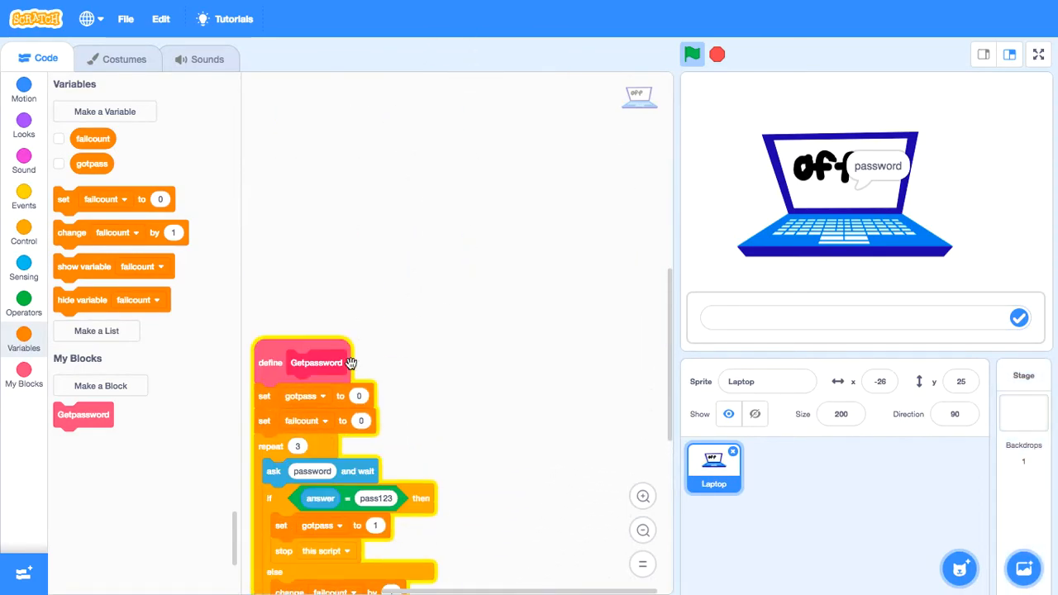
pyautogui.moveTo(301, 363); pyautogui.dragTo(493, 252)
pyautogui.write('Coding with')
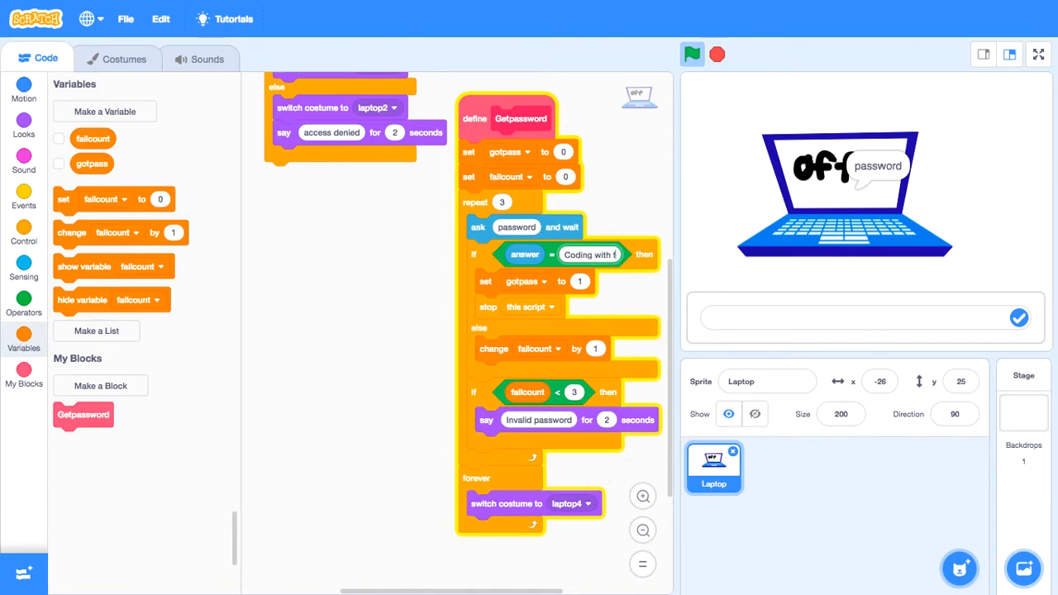
pyautogui.write('orggy')
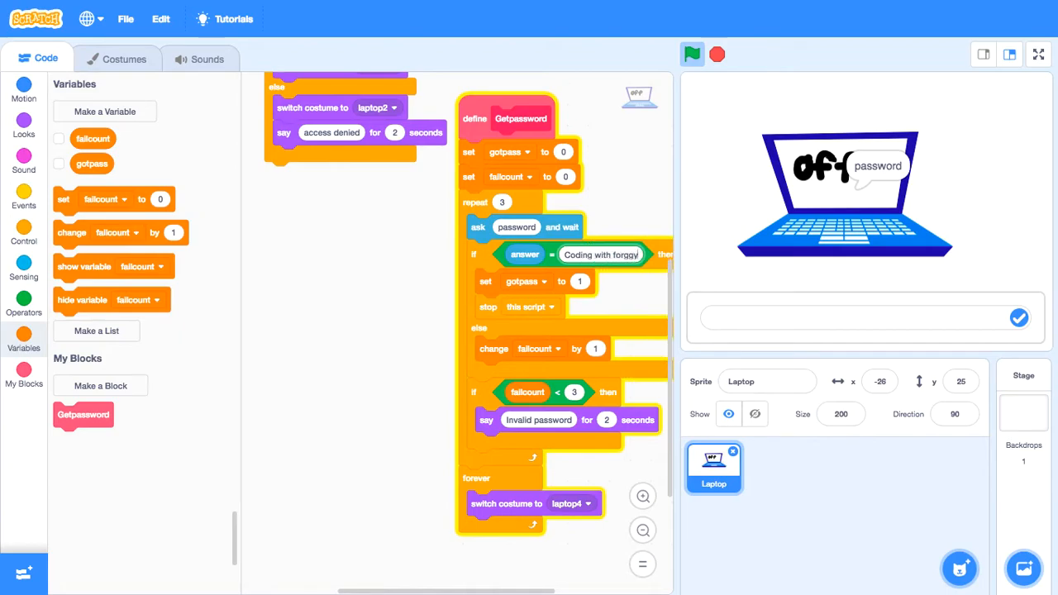
pyautogui.click(598, 254)
pyautogui.write('r')
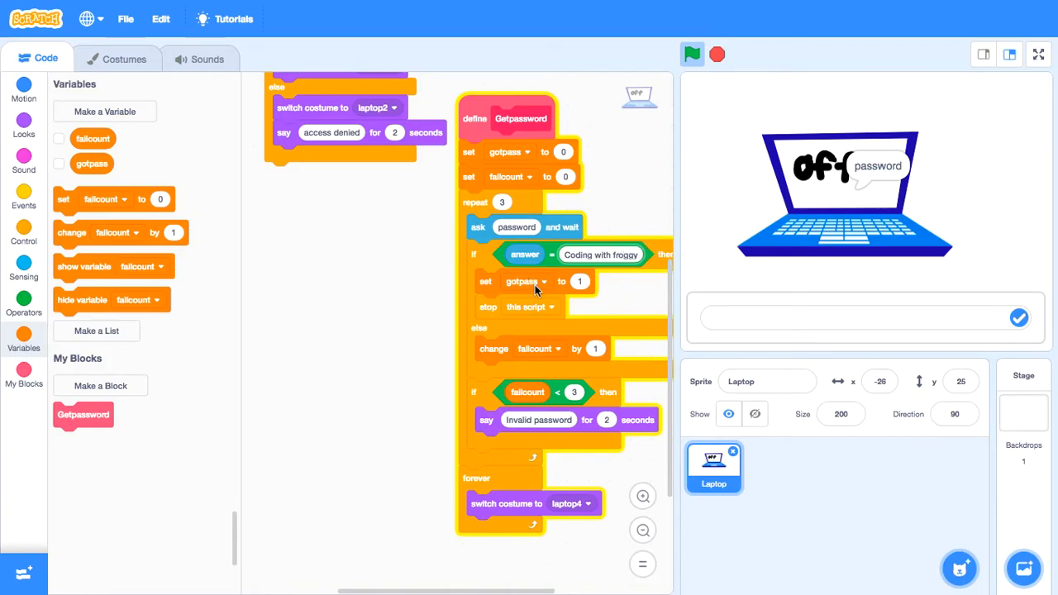
pyautogui.moveTo(523, 290)
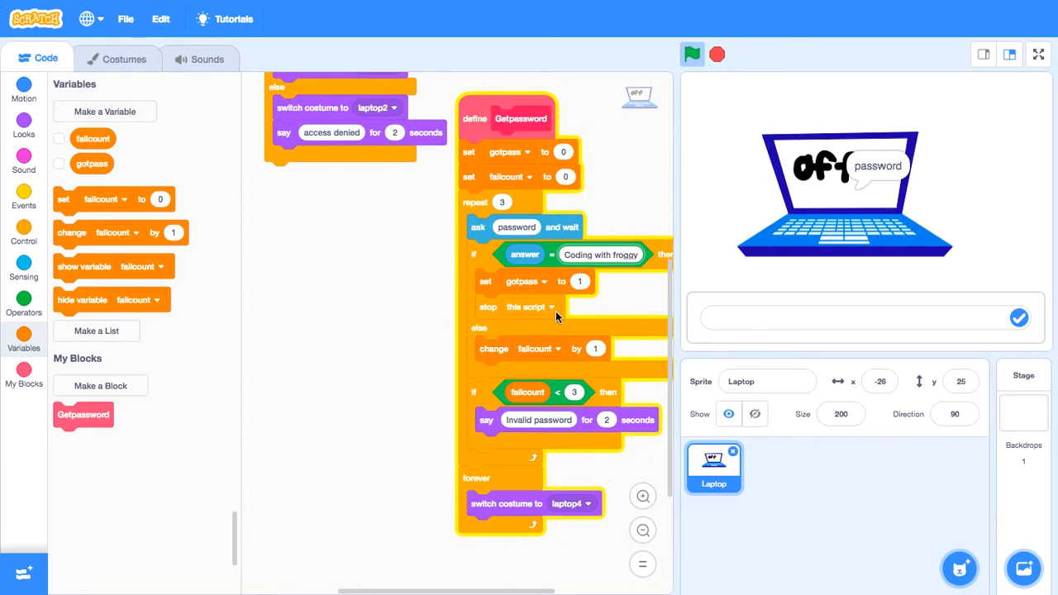
pyautogui.moveTo(526, 314)
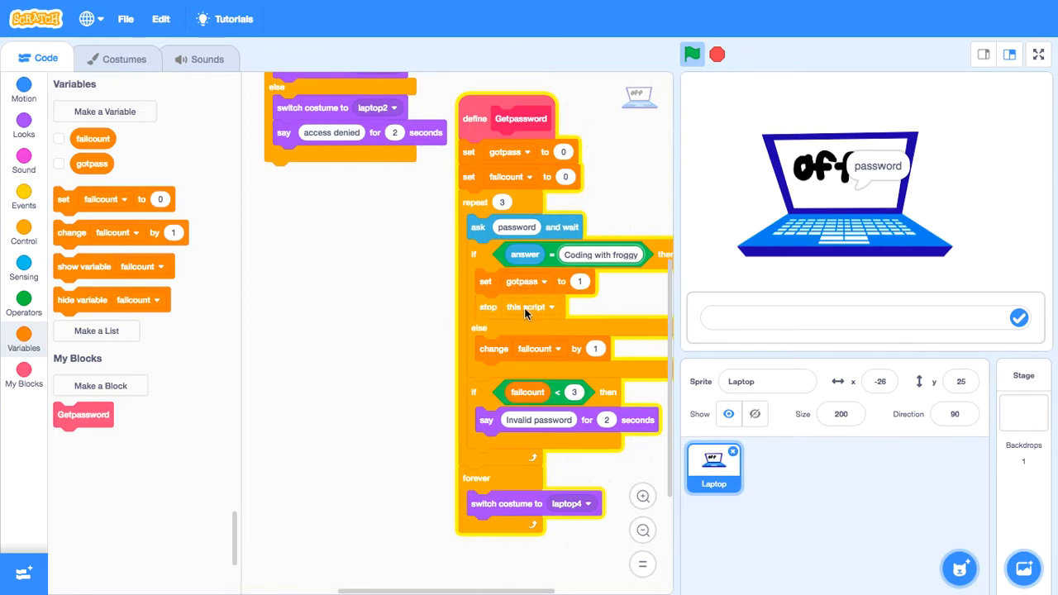
pyautogui.moveTo(516, 361)
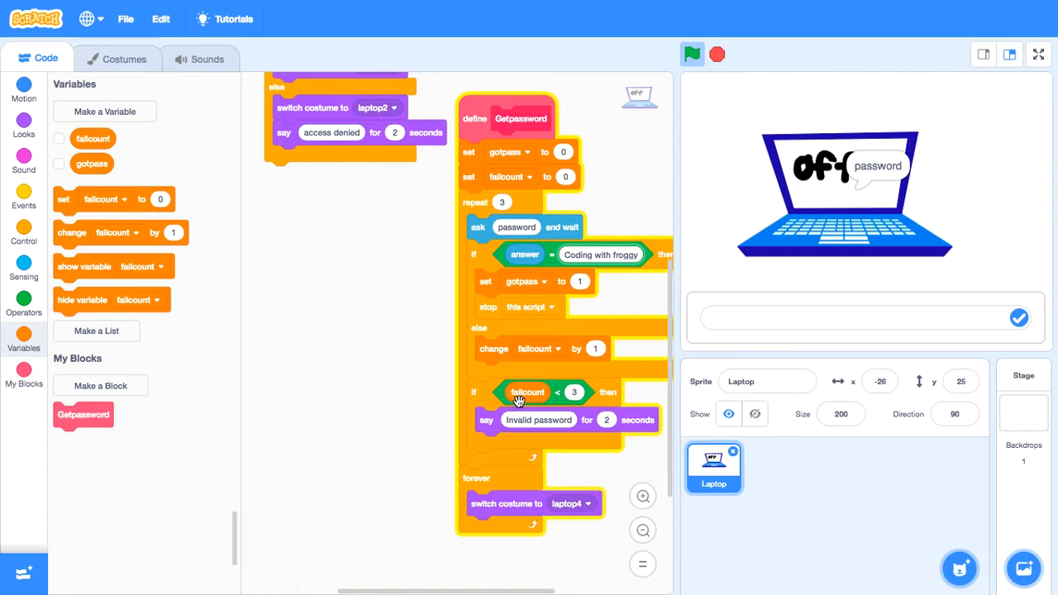
pyautogui.moveTo(554, 387)
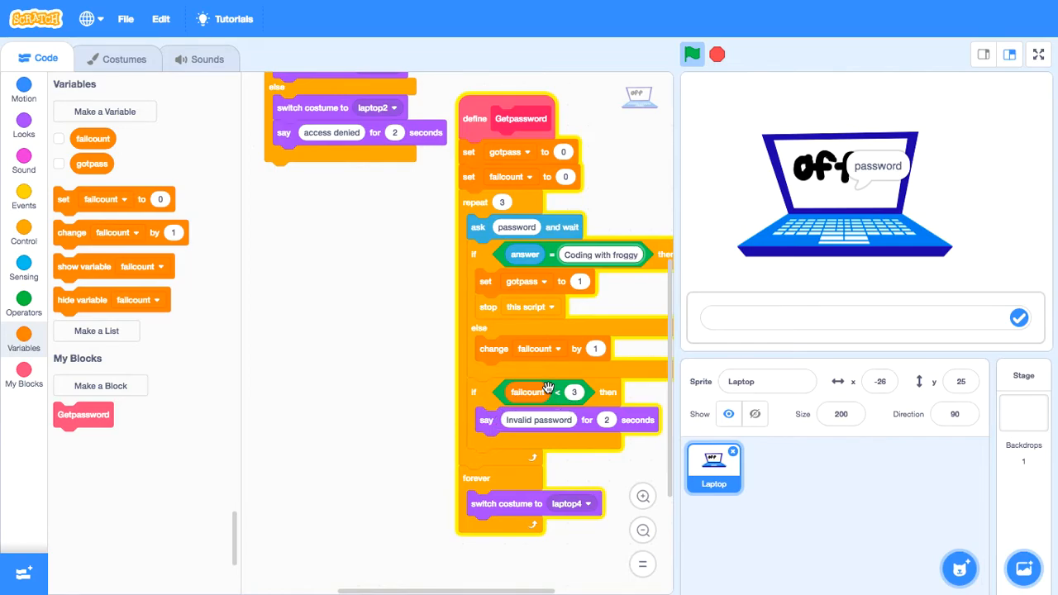
# Replace the lock check's comparison with 'failcount = 3'
pyautogui.moveTo(529, 392); pyautogui.dragTo(426, 404)
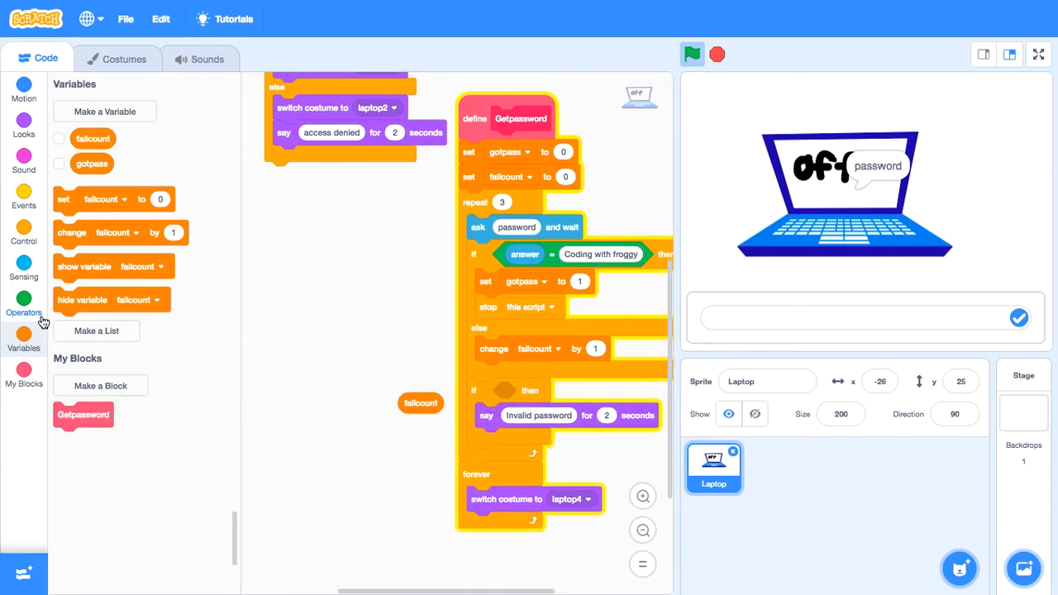
pyautogui.click(24, 301)
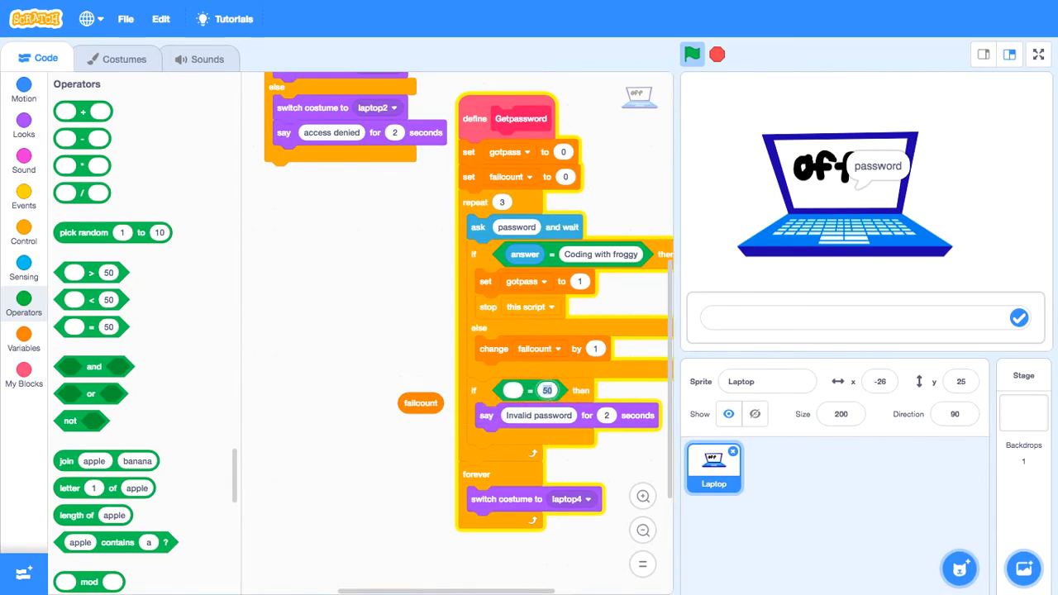
pyautogui.moveTo(420, 403); pyautogui.dragTo(520, 390)
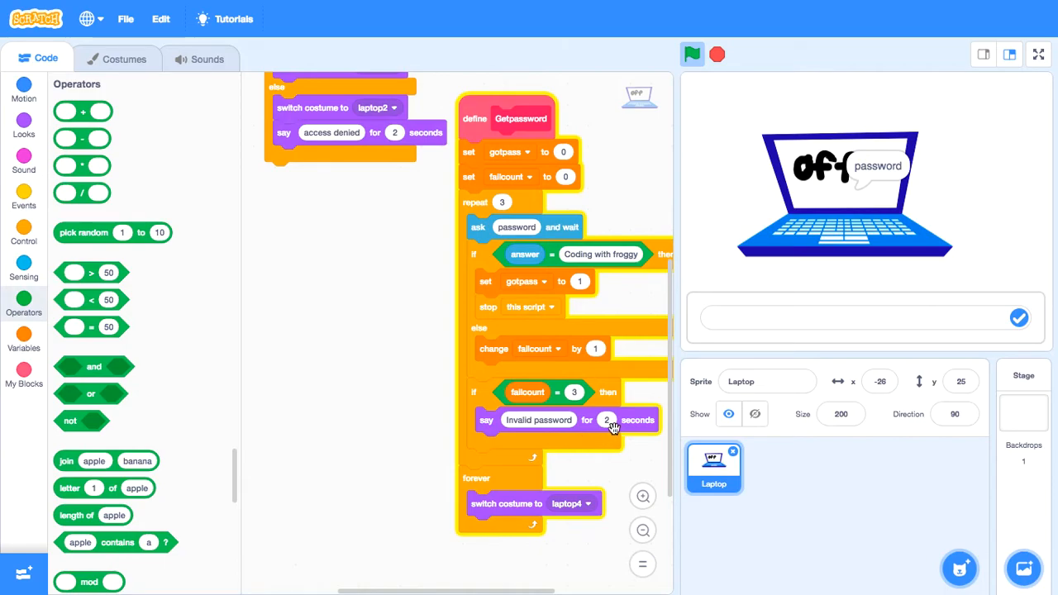
pyautogui.moveTo(506, 488)
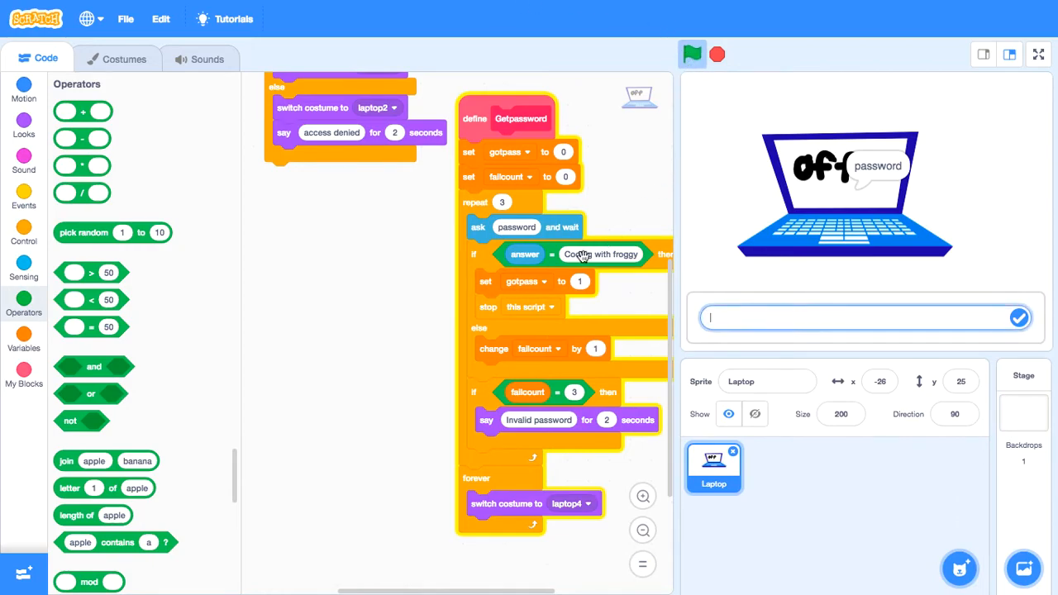
# Restart the project and submit wrong passwords until the laptop switches to its Lock costume
pyautogui.click(692, 54)
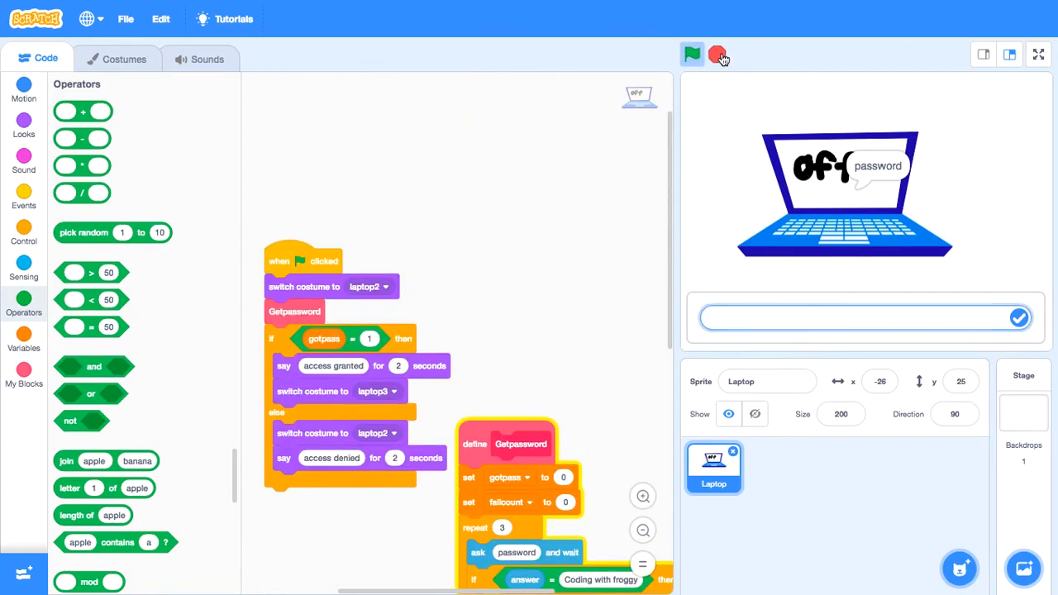
pyautogui.click(691, 54)
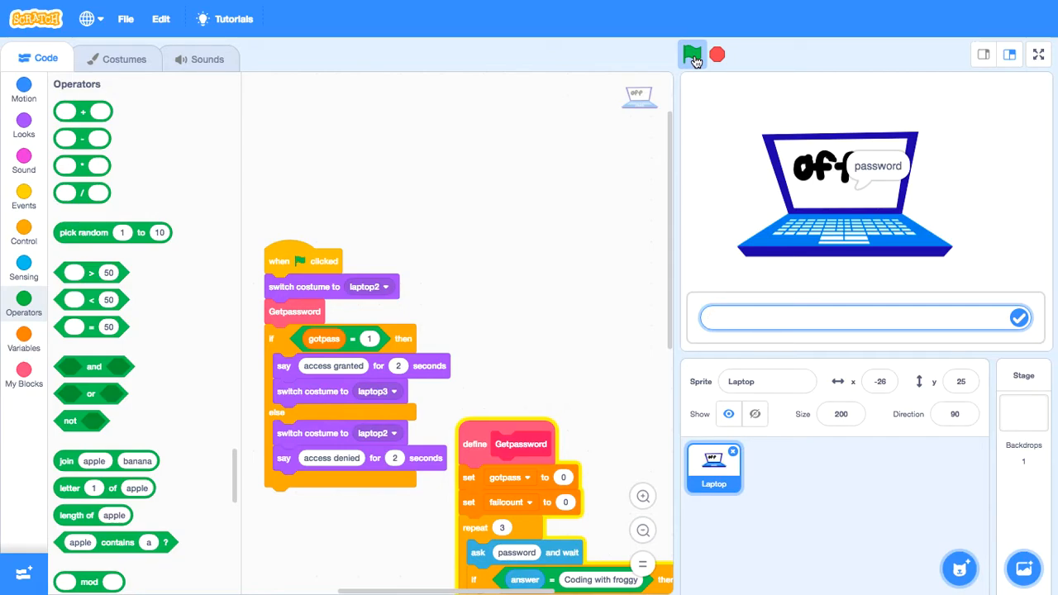
pyautogui.click(693, 55)
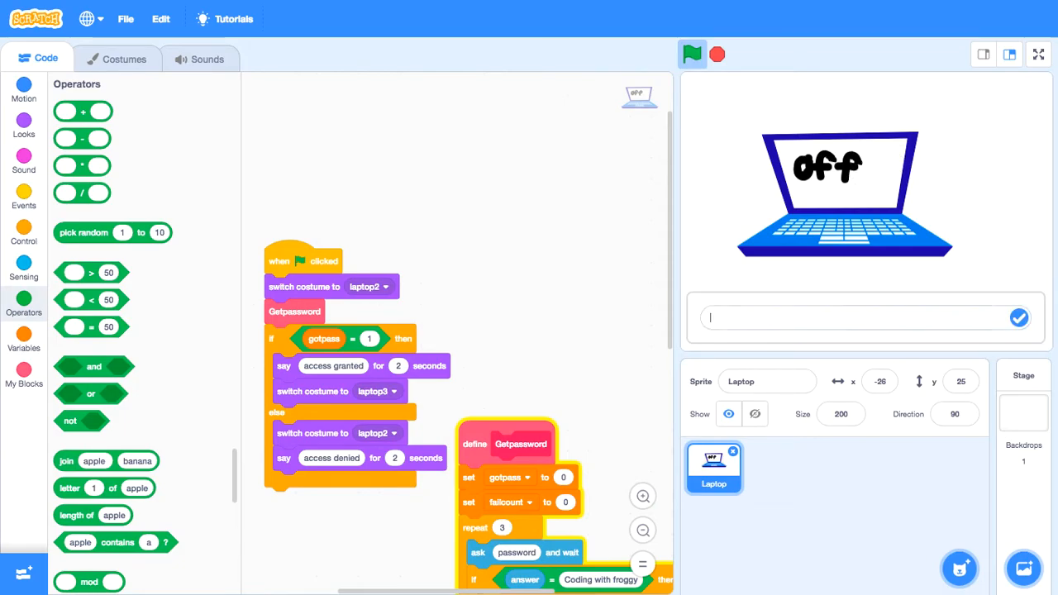
pyautogui.click(1019, 318)
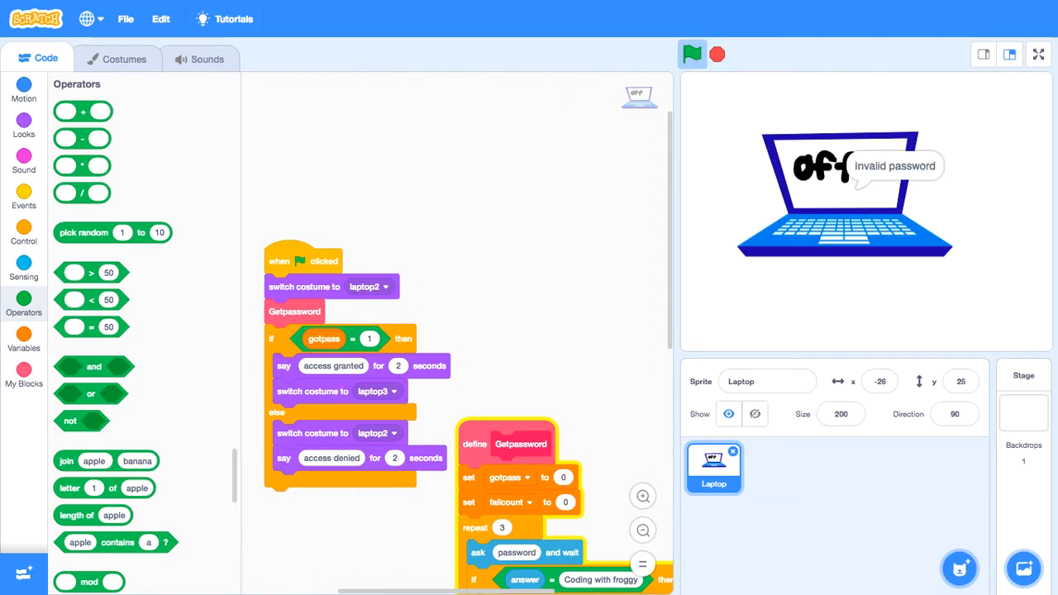
pyautogui.click(691, 53)
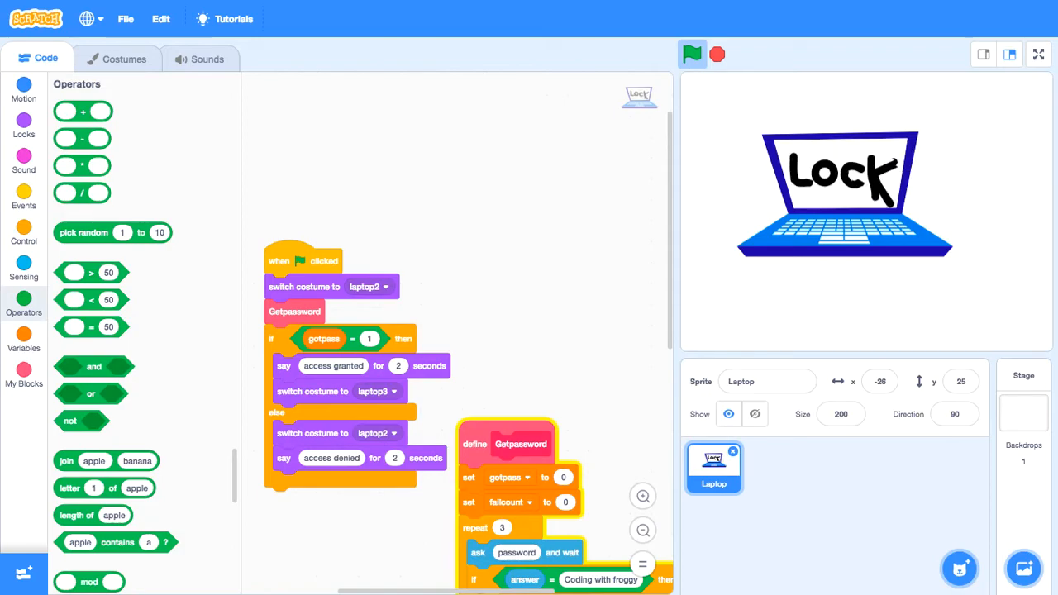
# Add a 'say access denied for 2 seconds' block under 'change failcount by 1'
pyautogui.scroll(-3)
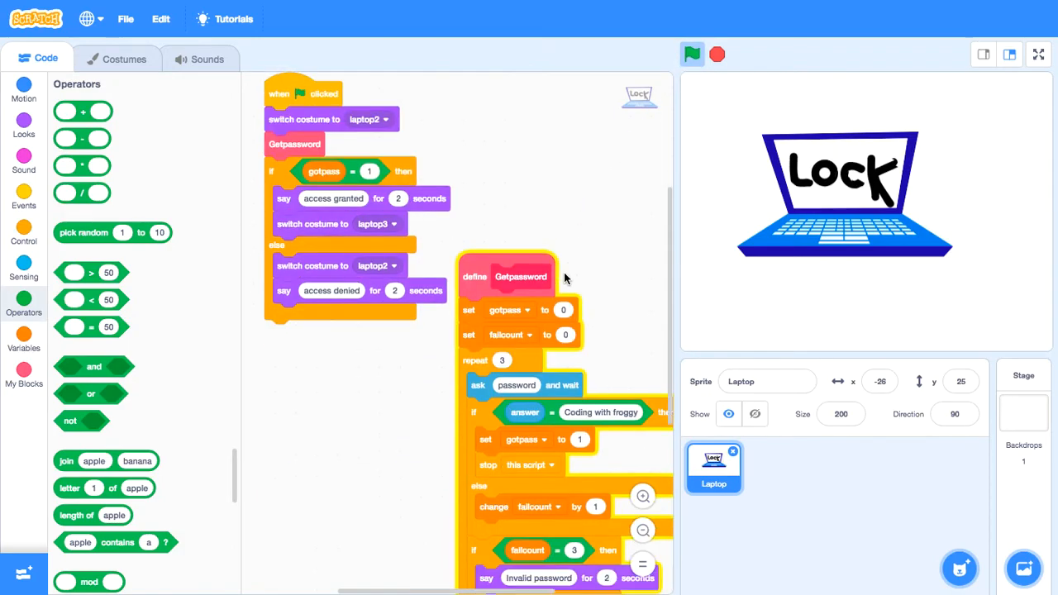
pyautogui.scroll(-3)
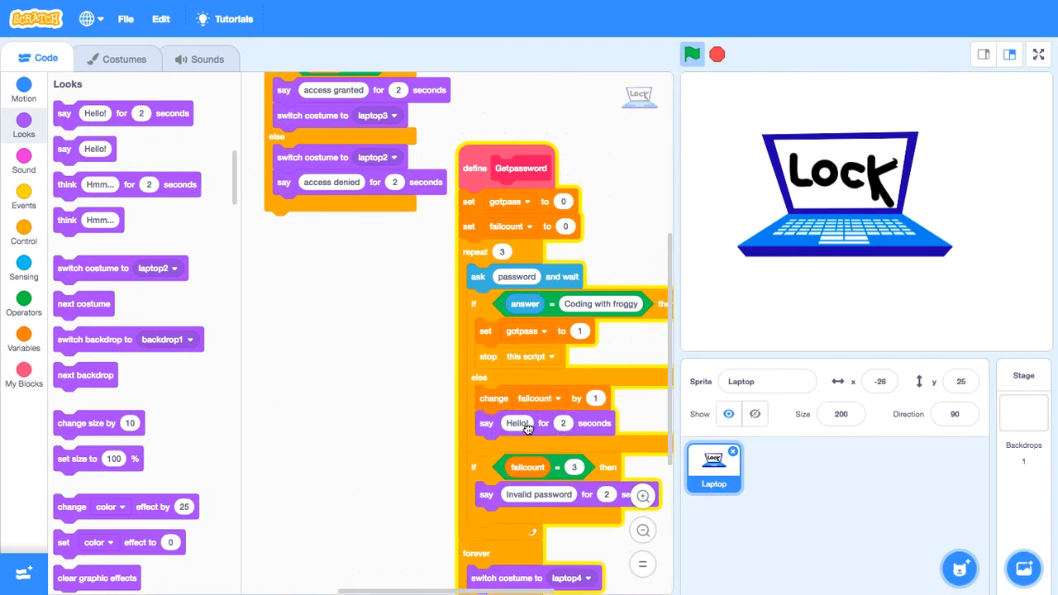
pyautogui.click(516, 424)
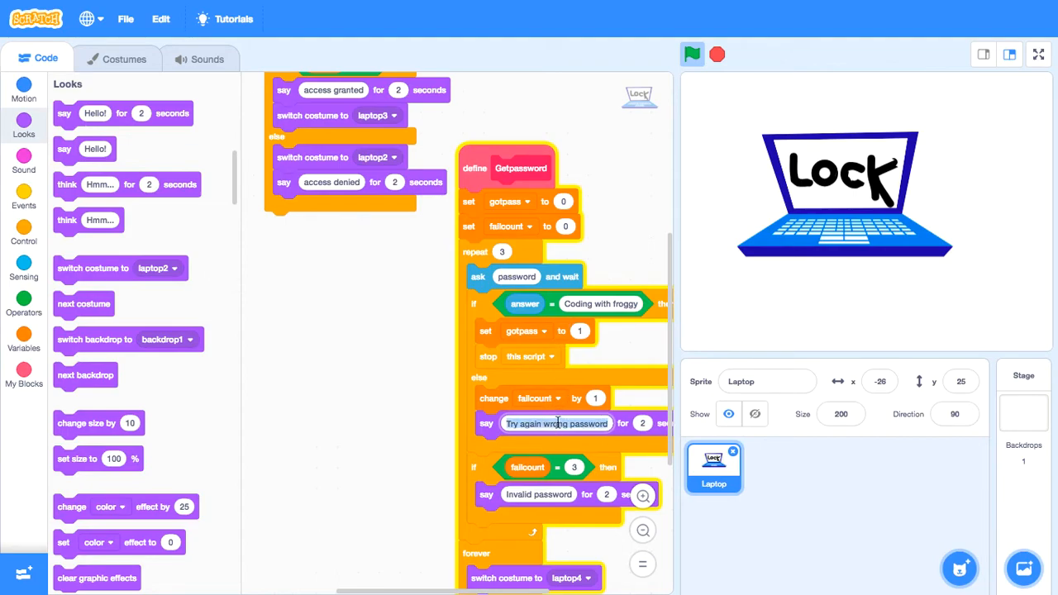
pyautogui.write('acess denied')
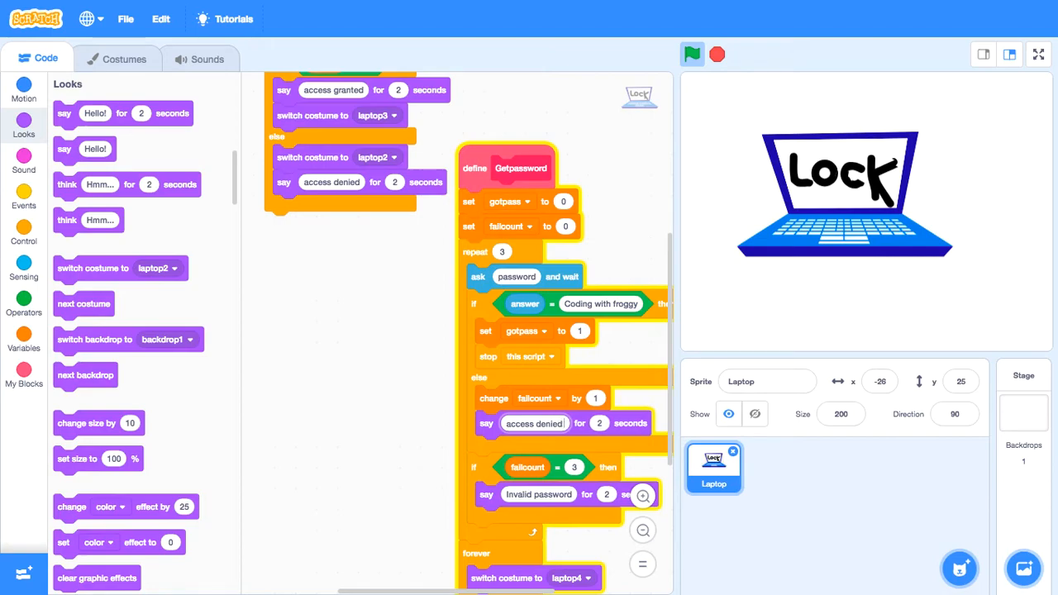
pyautogui.click(691, 55)
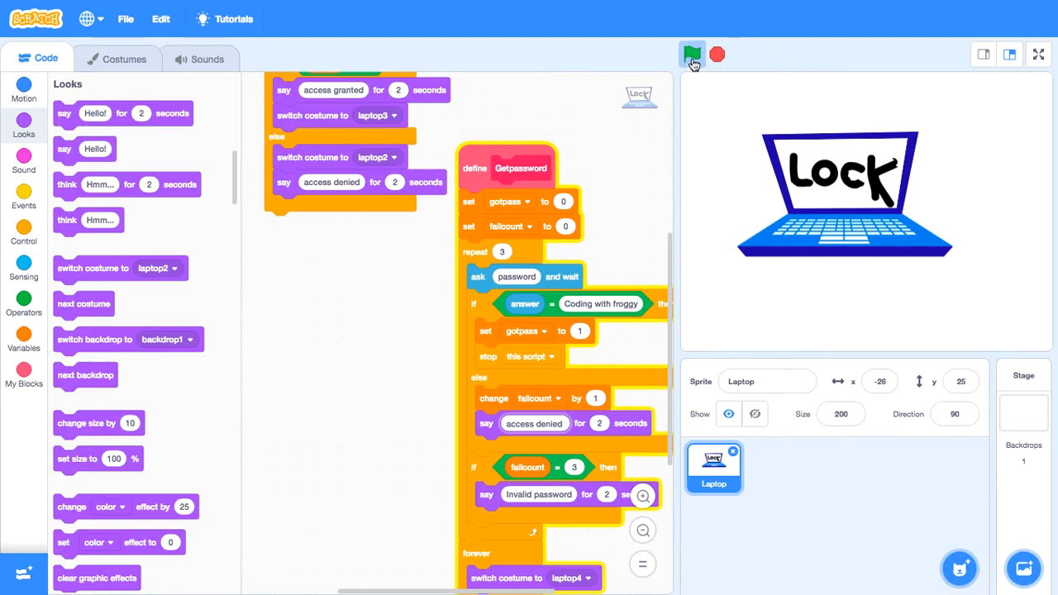
pyautogui.click(691, 54)
pyautogui.write('jak')
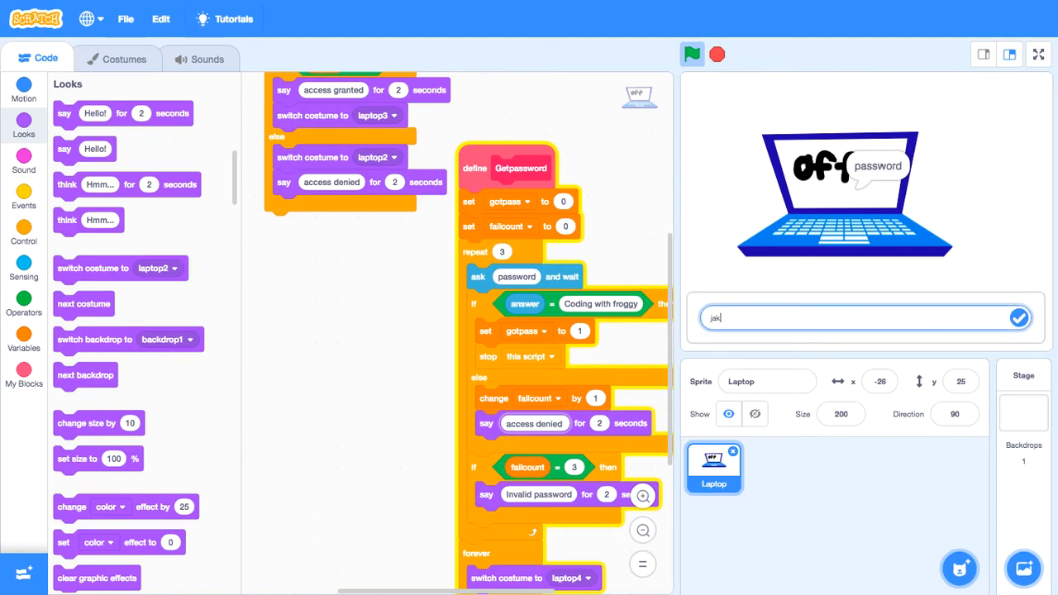
pyautogui.click(1019, 317)
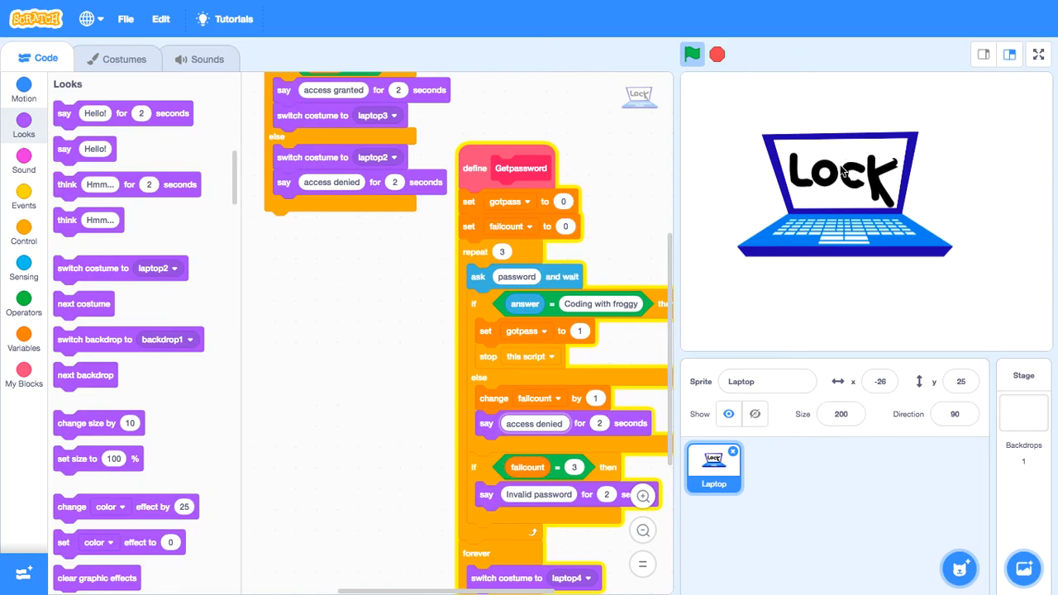
# Run the project and enter 'Coding with froggy' so the laptop grants access
pyautogui.click(693, 53)
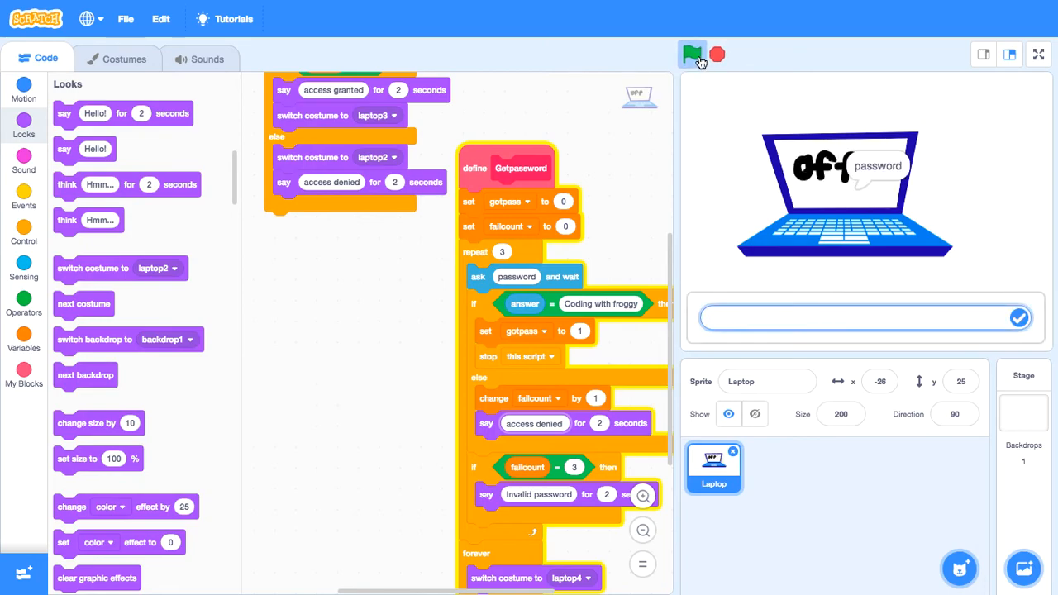
pyautogui.write('c')
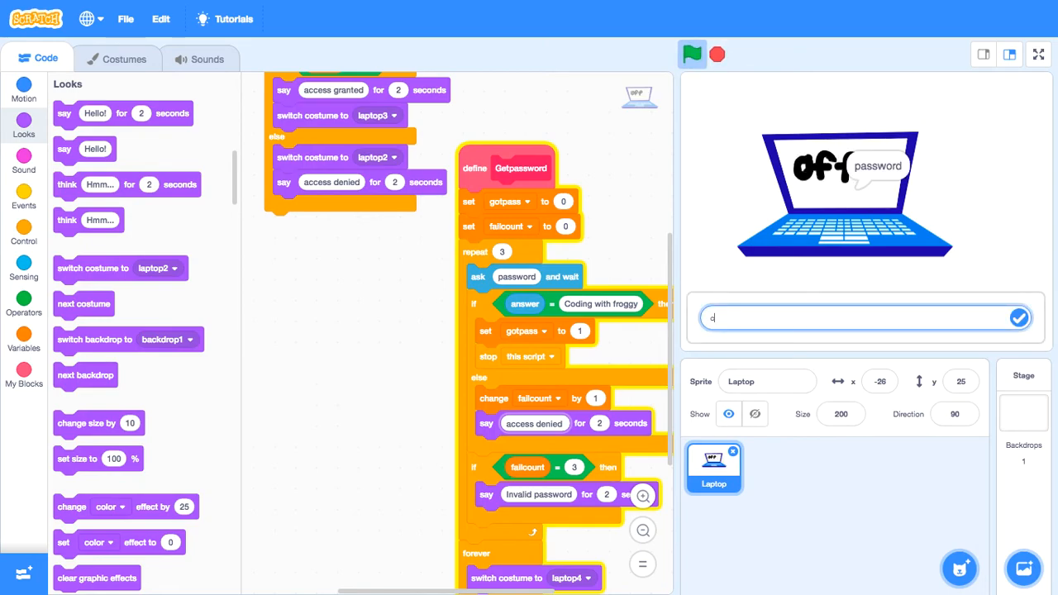
pyautogui.write('Co')
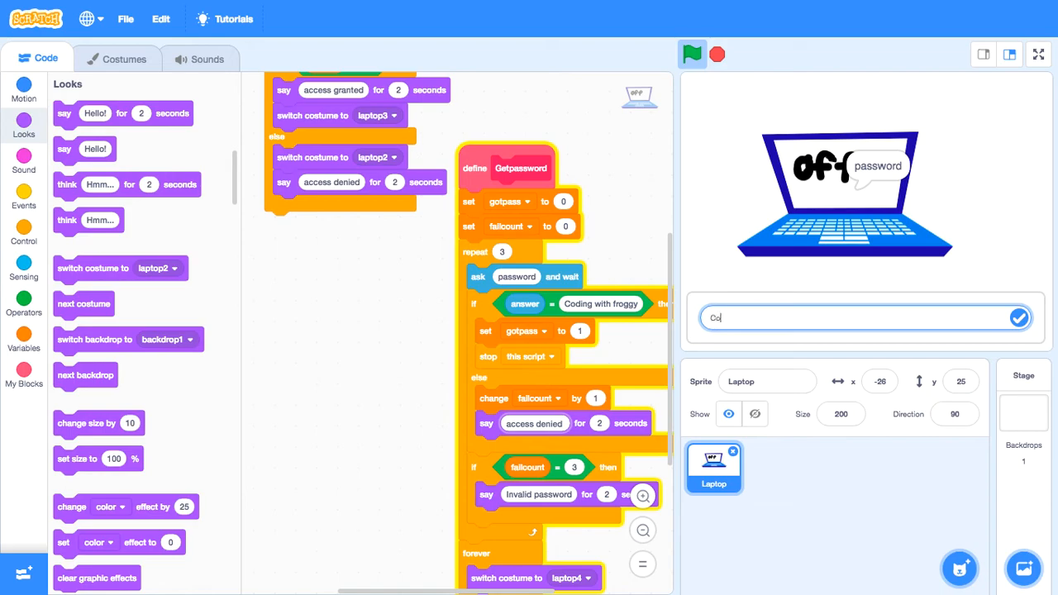
pyautogui.write('ding wit')
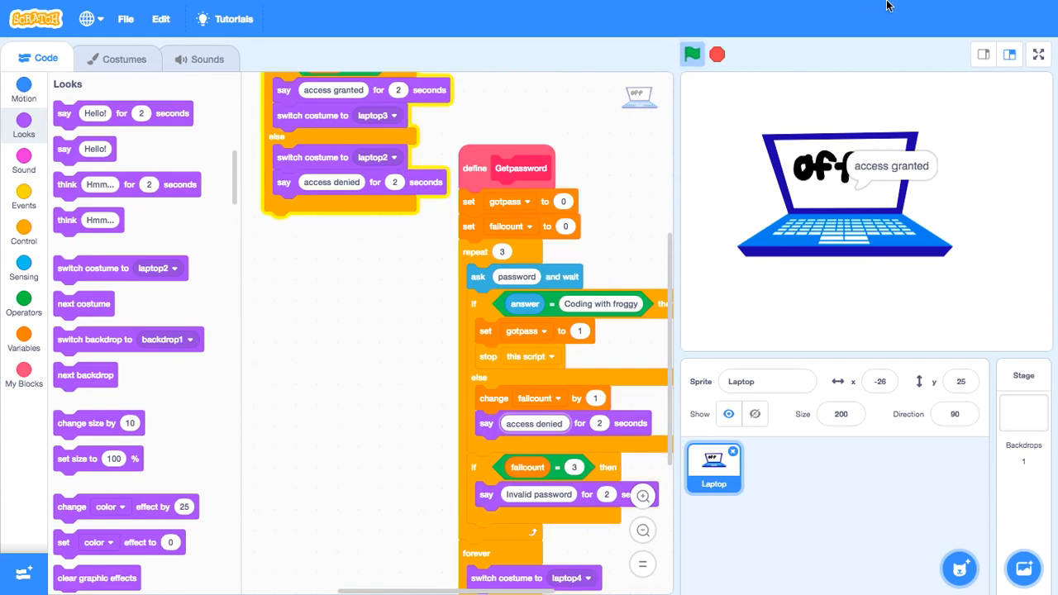
pyautogui.click(692, 52)
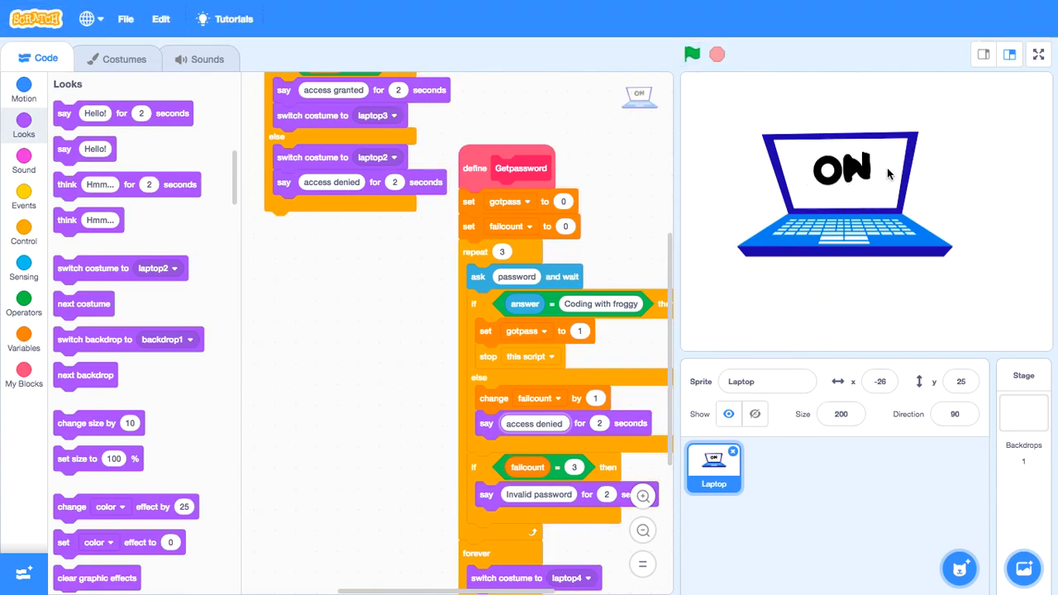